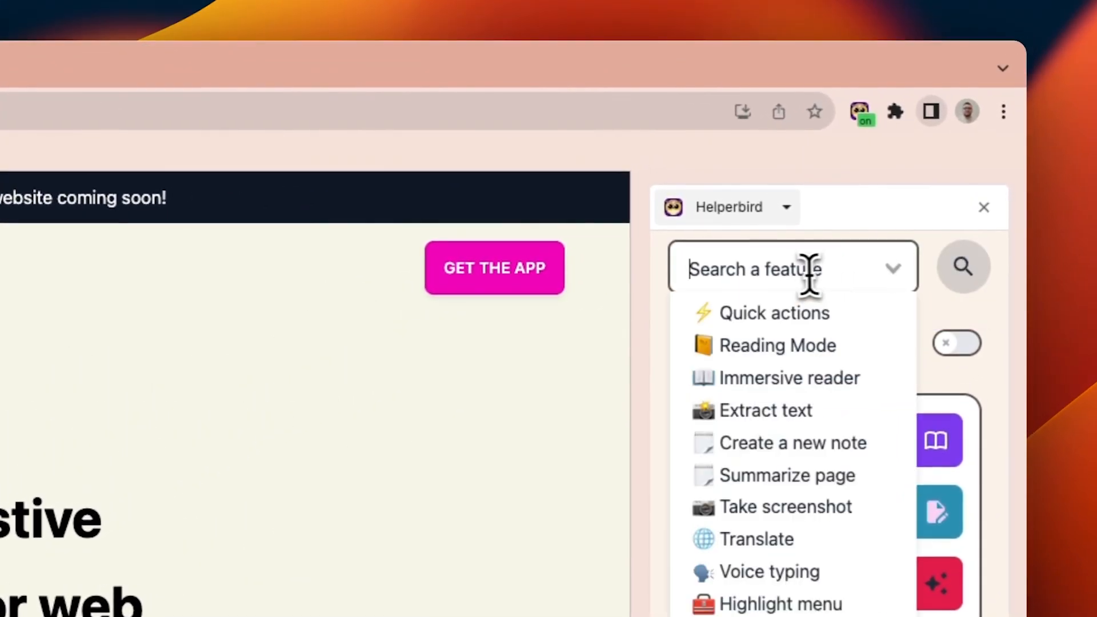
Find Highlighter via a 'high' feature search and confirm its toggle is on with its colour palette.
text(high)
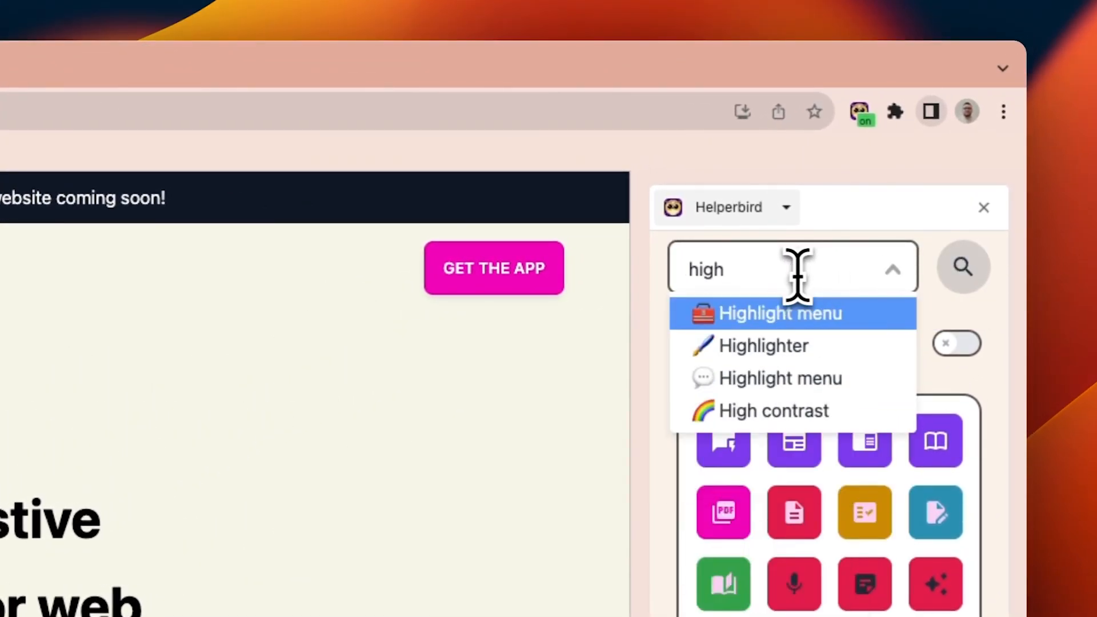
click(763, 345)
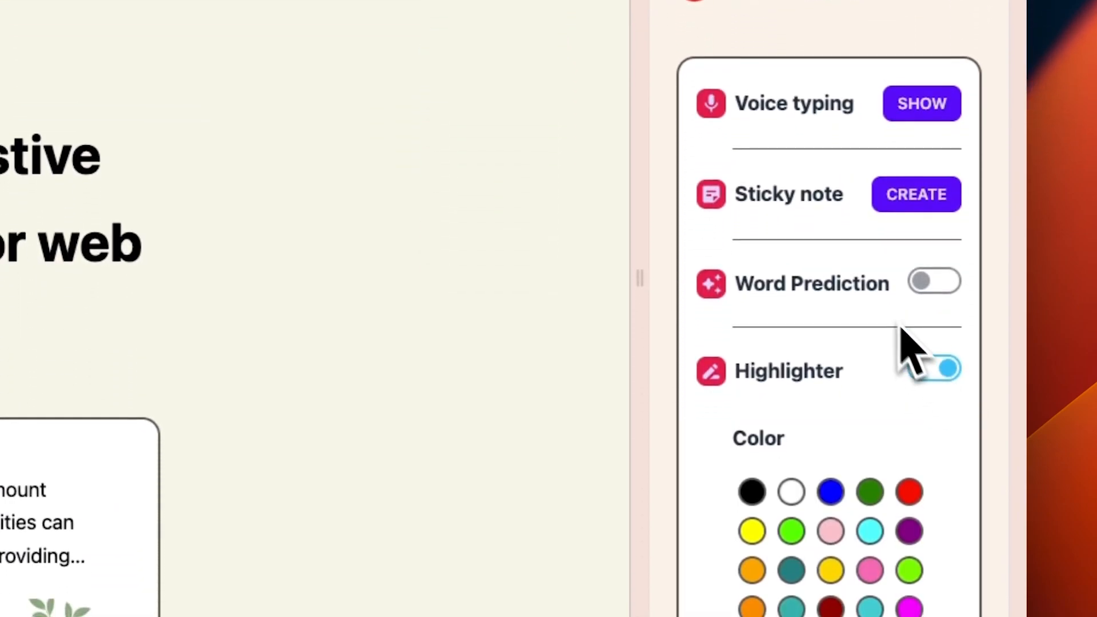
scroll(down, 3)
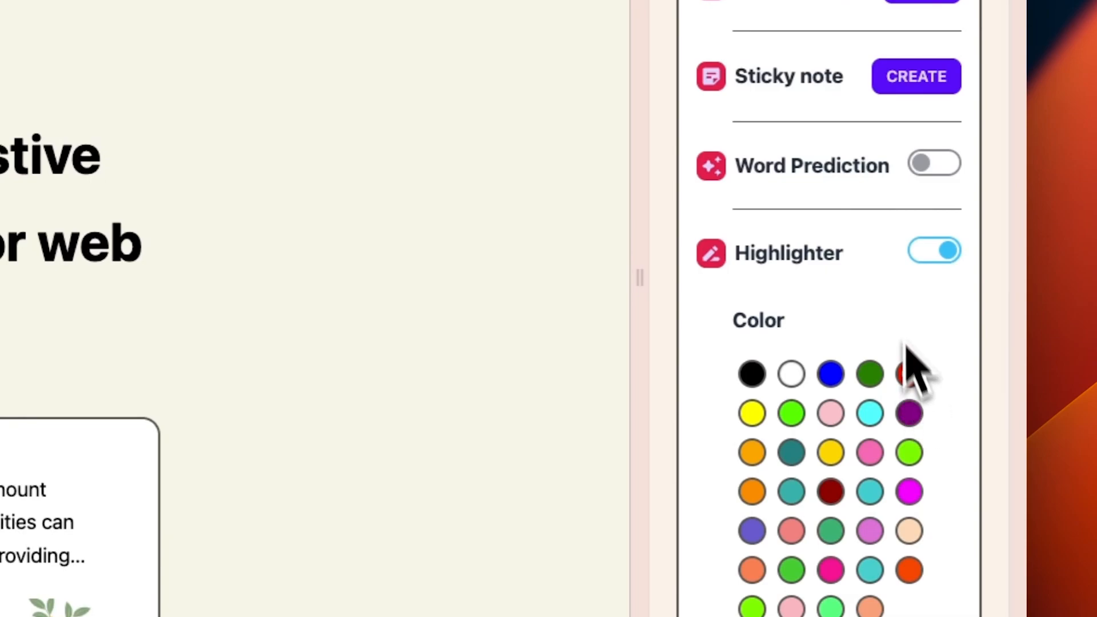
scroll(up, 3)
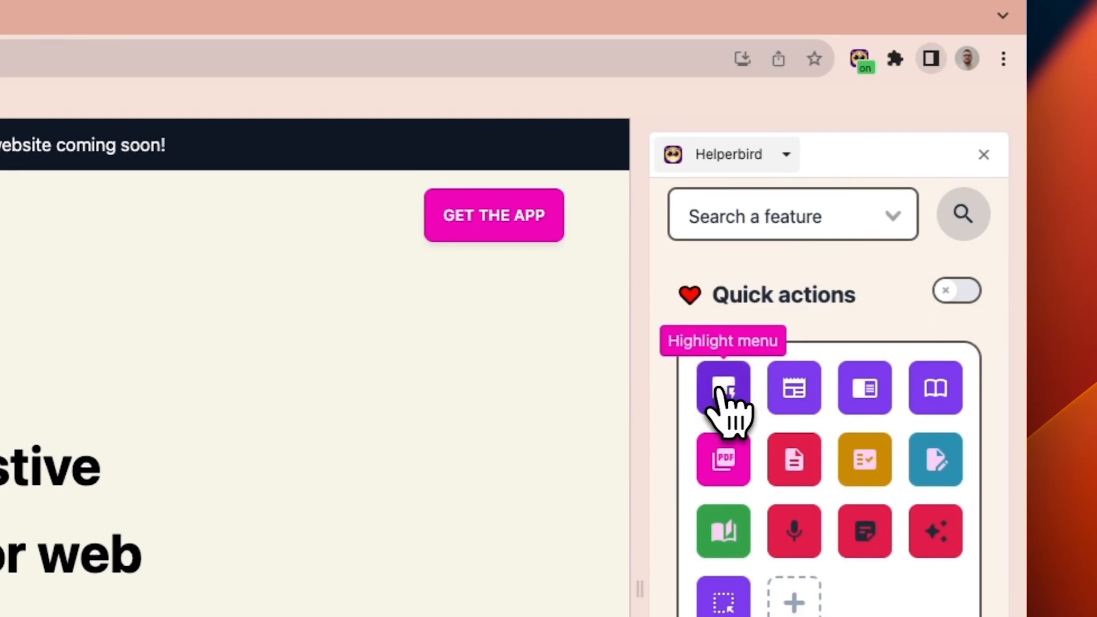
Enable the Highlight menu and mark the heading and a sentence red, the opening sentence green.
click(724, 389)
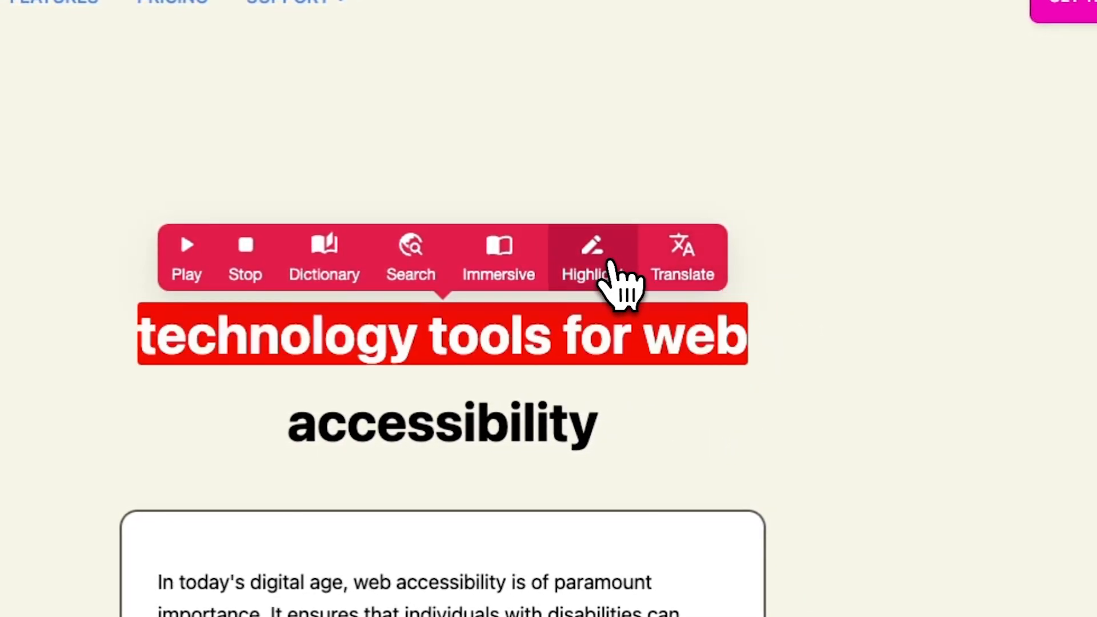
scroll(down, 3)
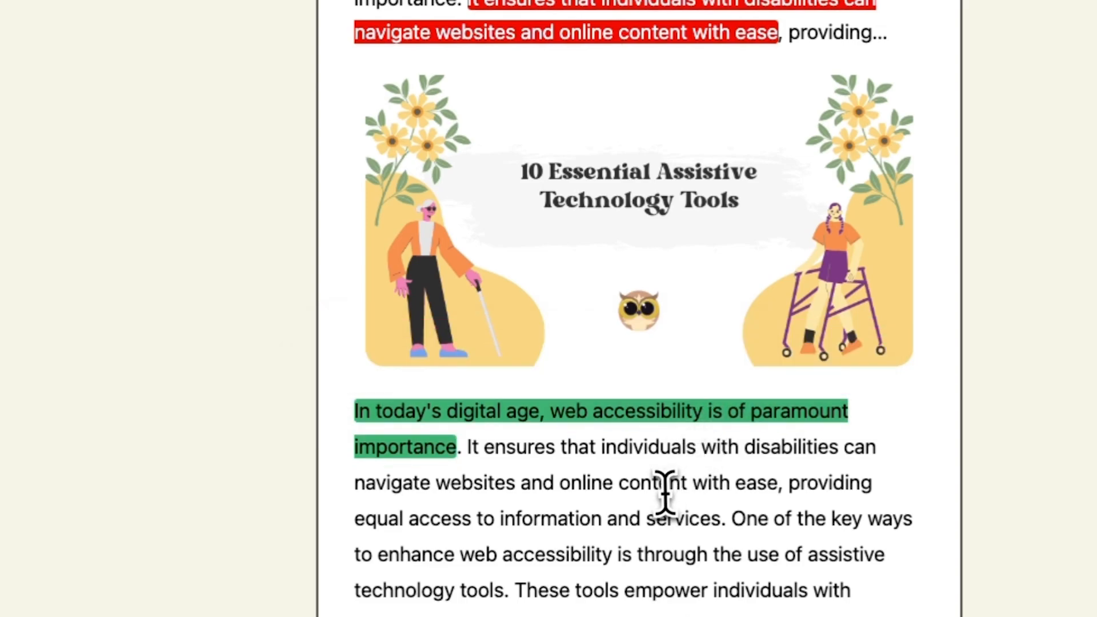
scroll(up, 3)
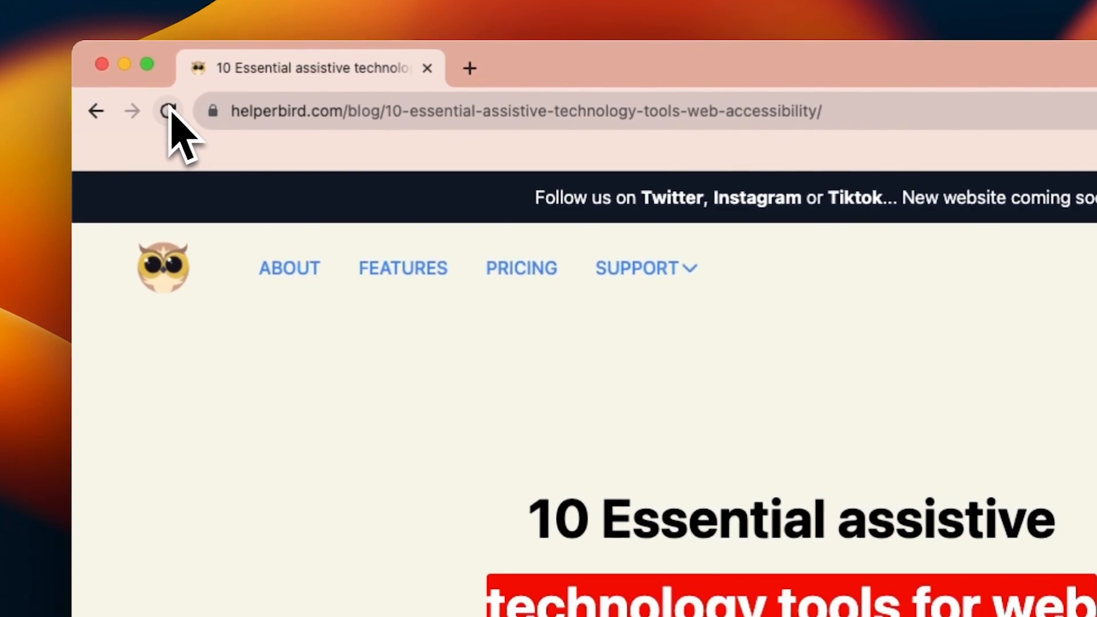
scroll(down, 3)
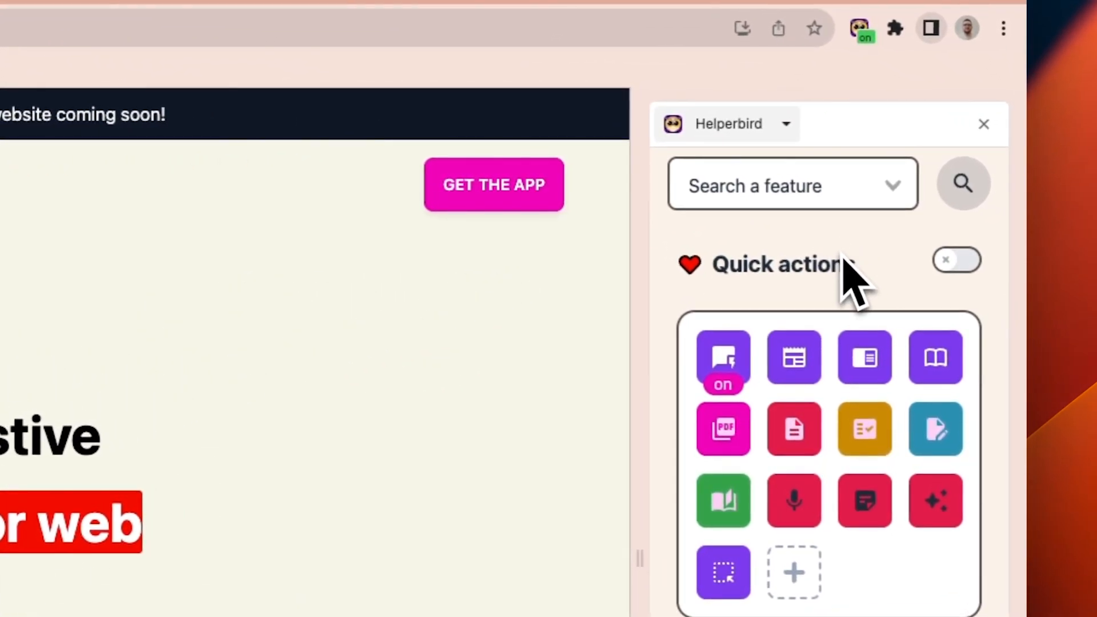
mouse_move(936, 429)
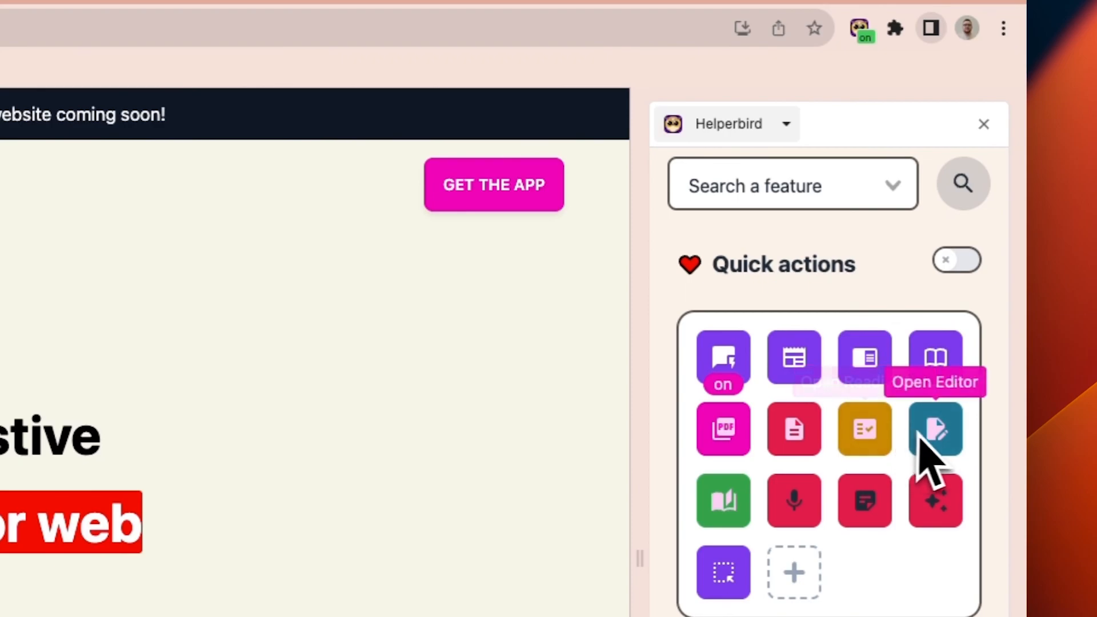
mouse_move(793, 430)
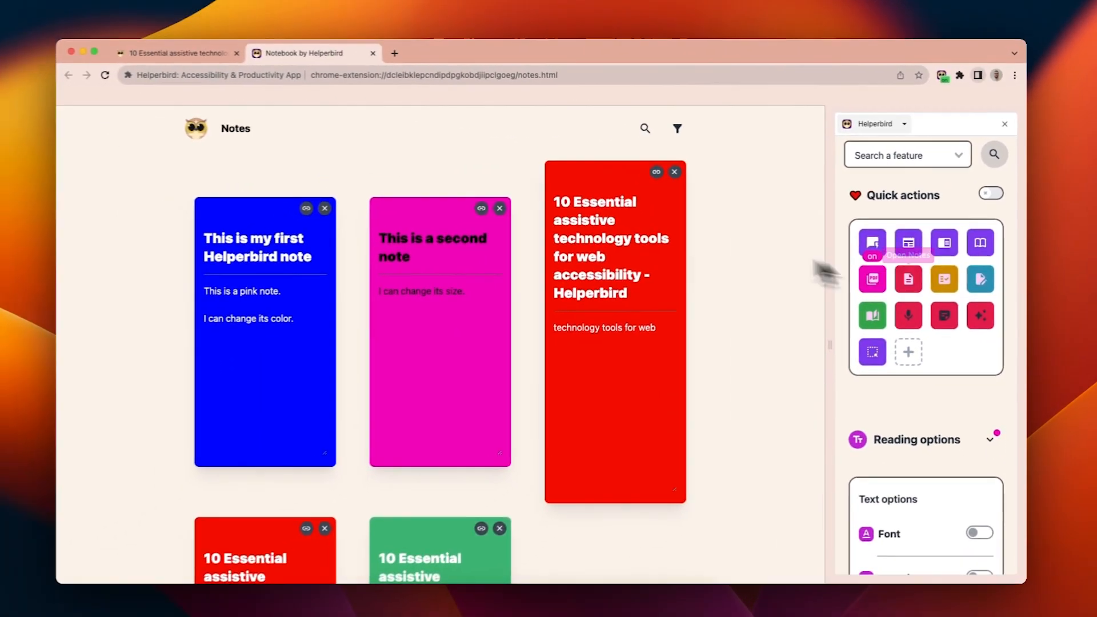
Scroll through the Notebook list showing the saved red and green highlight notes.
scroll(down, 3)
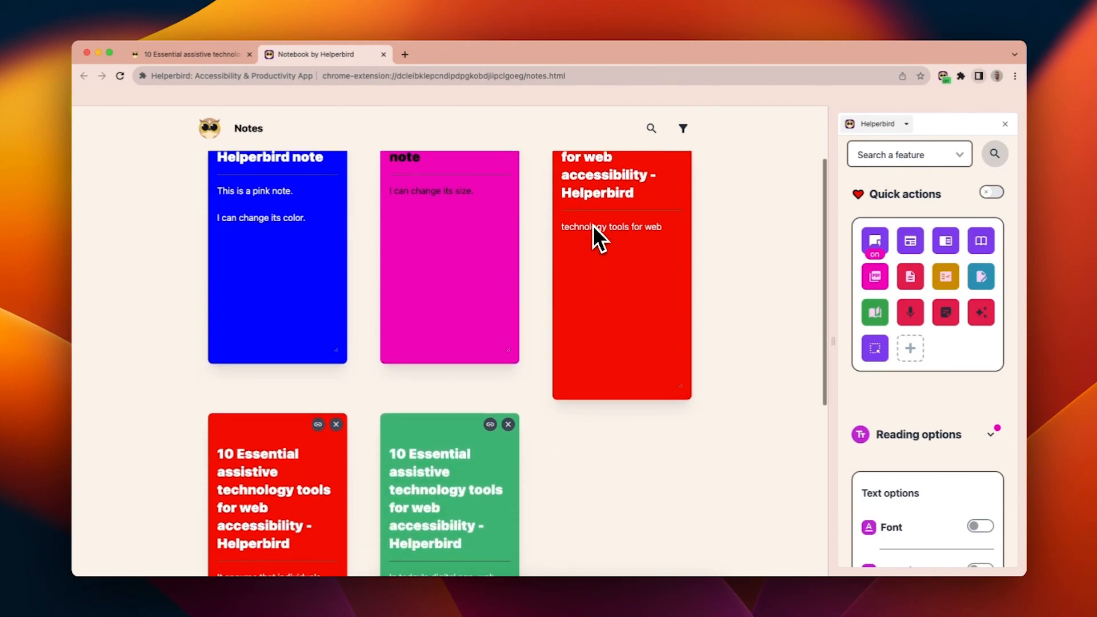
scroll(up, 3)
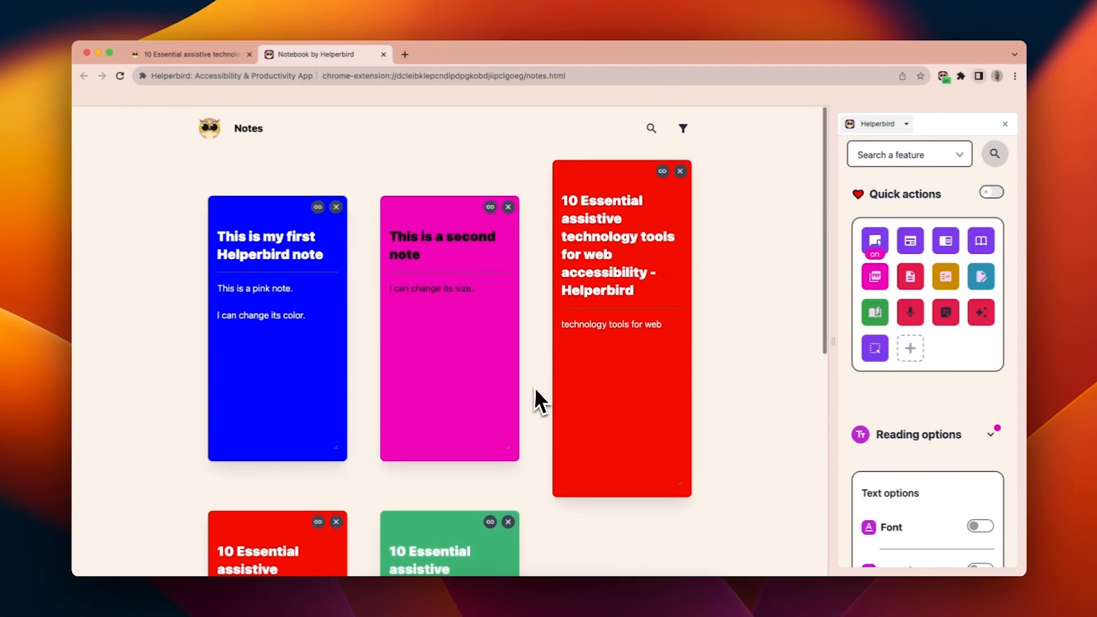
Filter notes to Show Highlights, delete the red sentence note, and reopen the article with its green highlight.
click(682, 128)
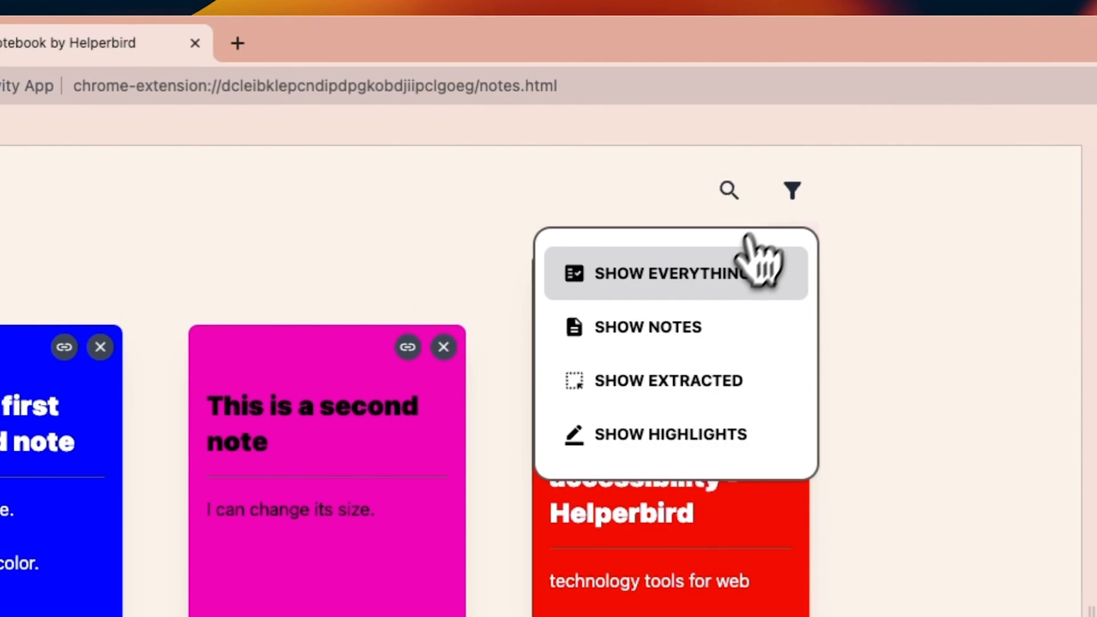
click(670, 434)
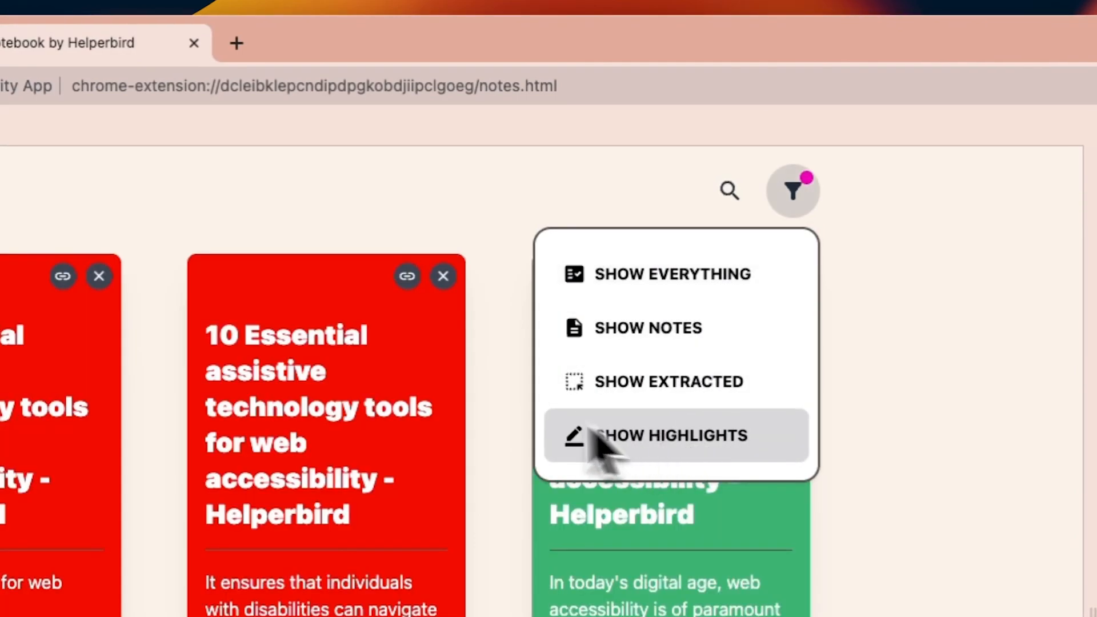
click(671, 436)
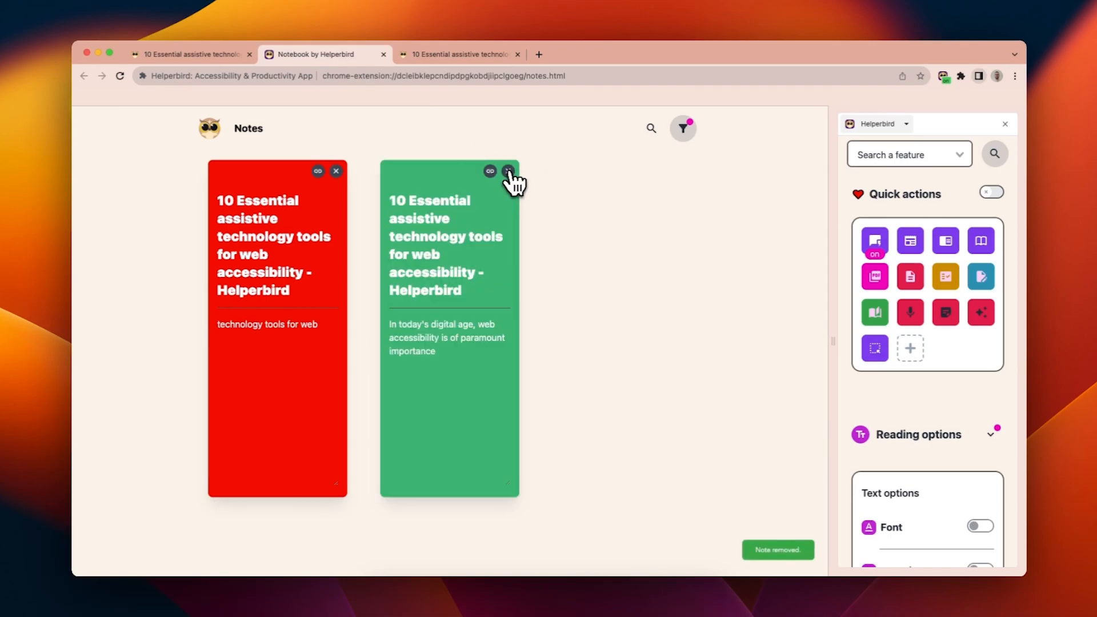
click(490, 170)
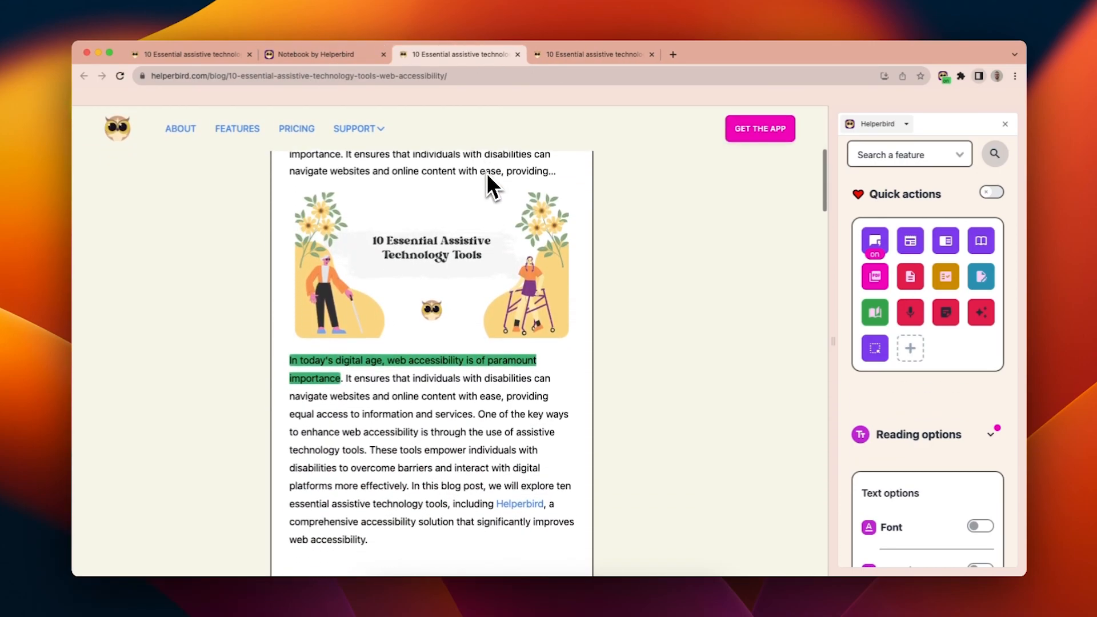